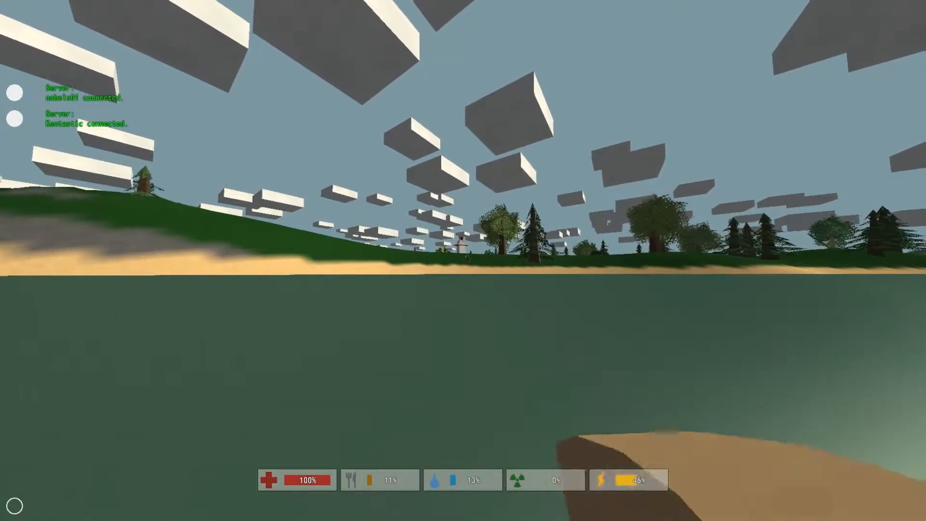
pyautogui.moveTo(464, 261)
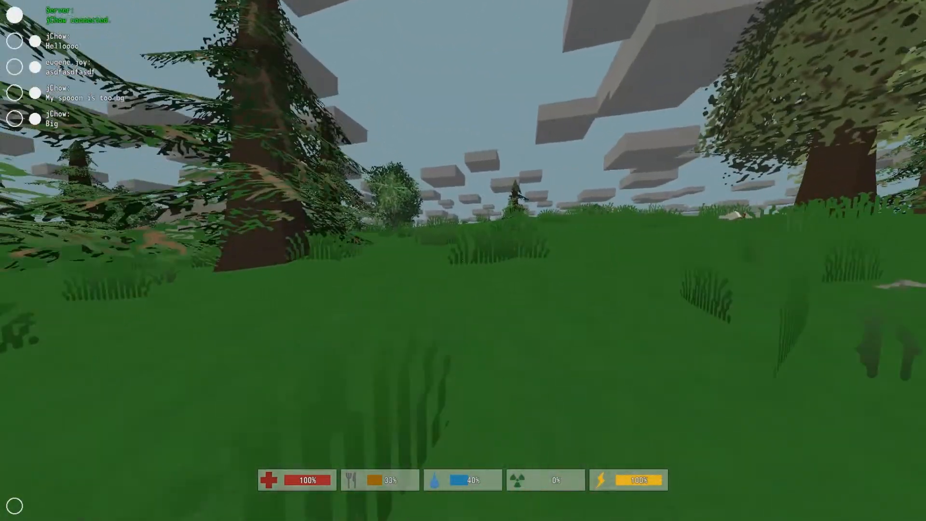
# - Overlook the Mechanic and Police town with zombies along the shore, wooden weapon in hand
pyautogui.press('i')
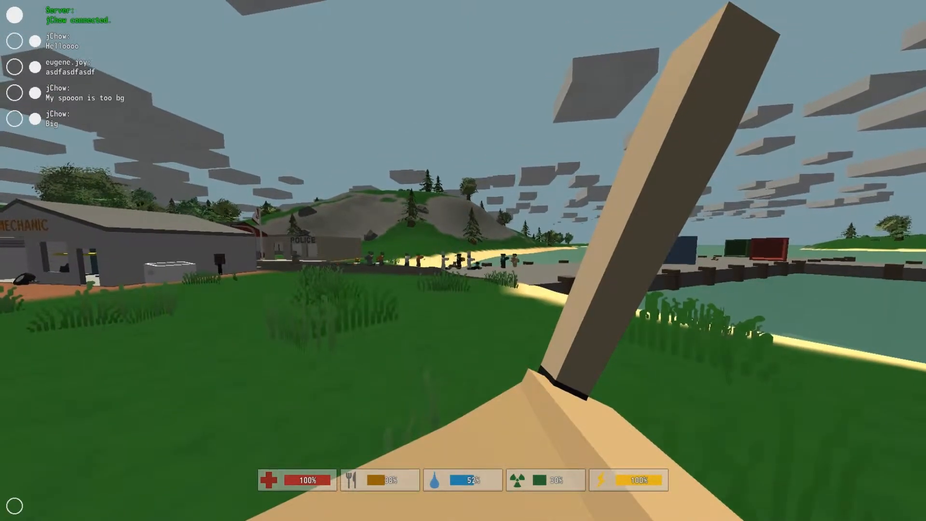
pyautogui.moveTo(463, 261)
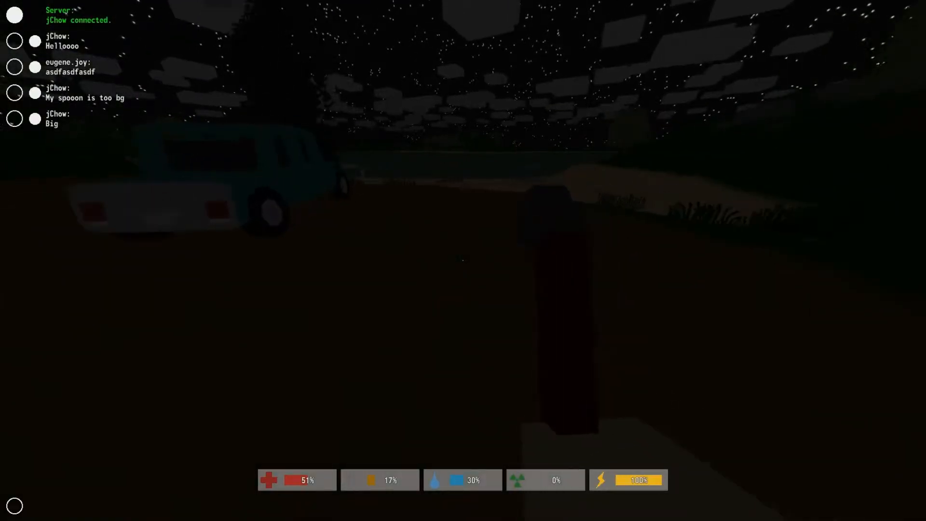
pyautogui.moveTo(463, 260)
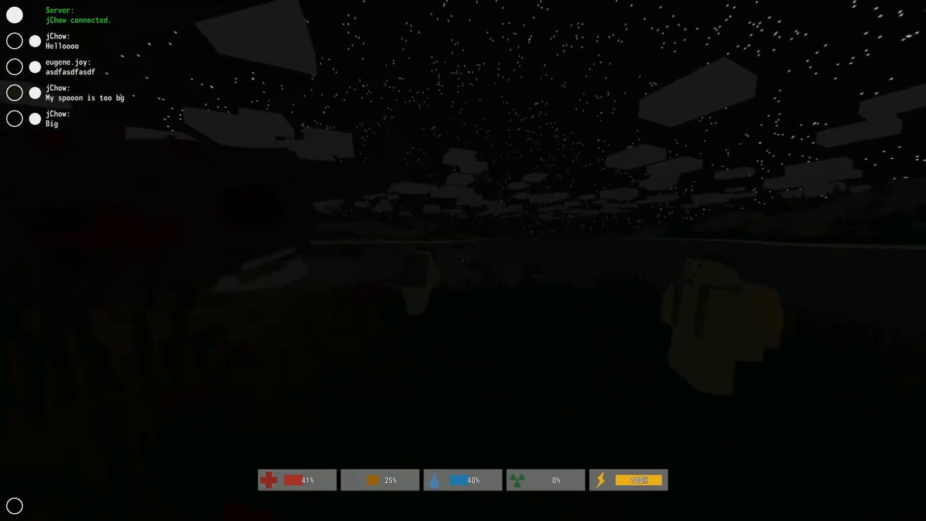
# - View the Napsack's six item stacks at 1.5 of 7.5 kg
pyautogui.press('i')
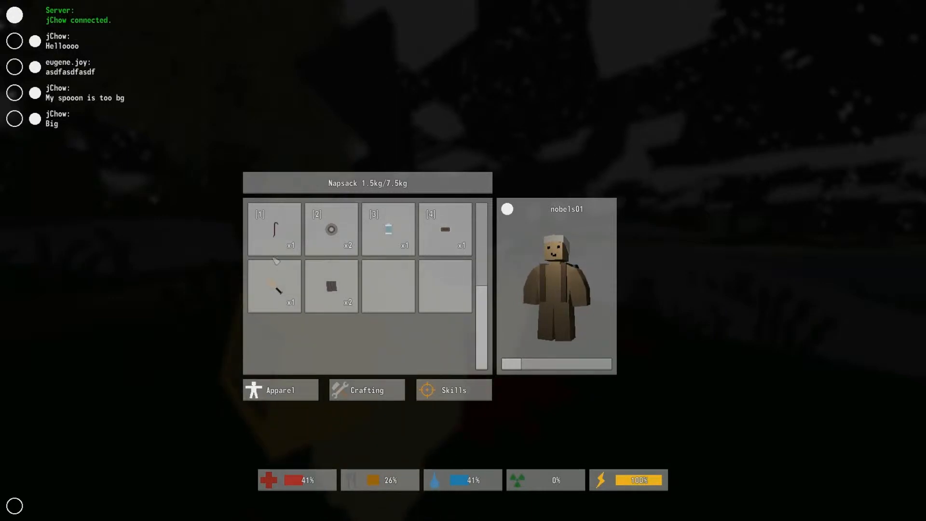
pyautogui.click(366, 390)
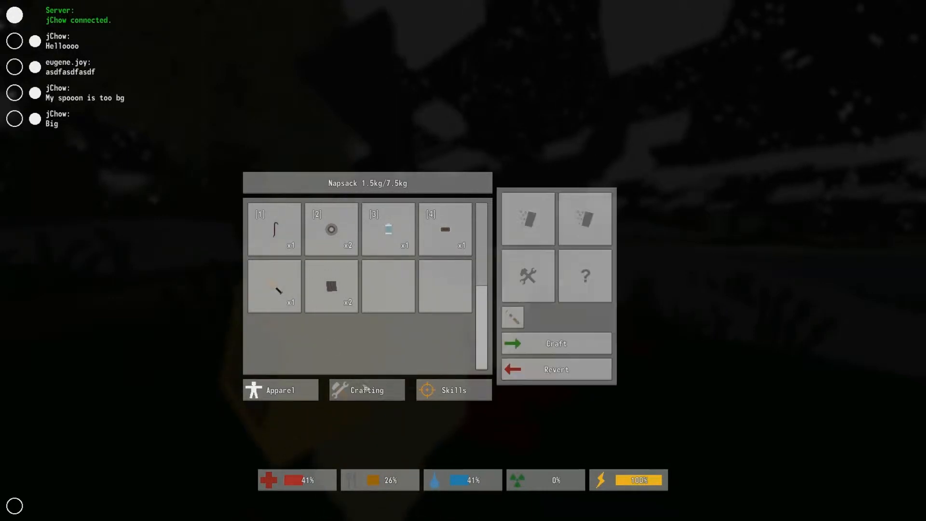
pyautogui.click(280, 390)
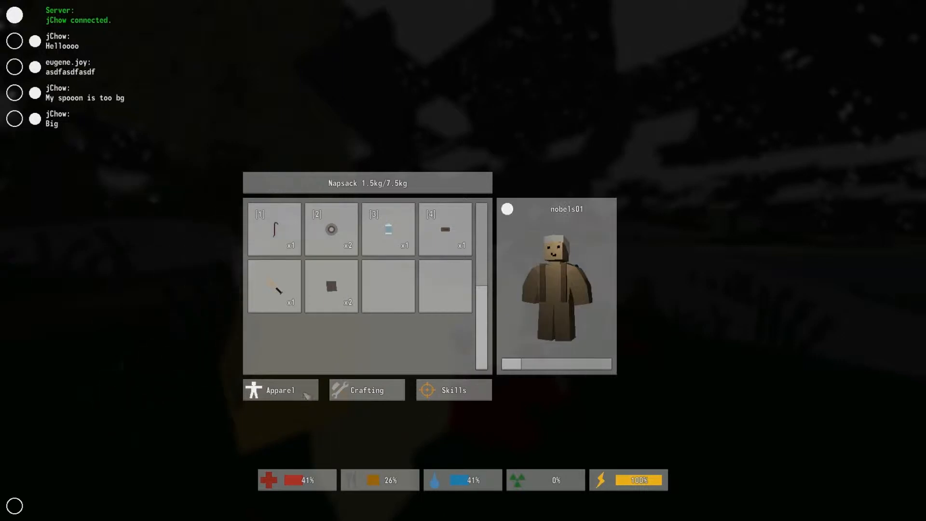
pyautogui.click(274, 230)
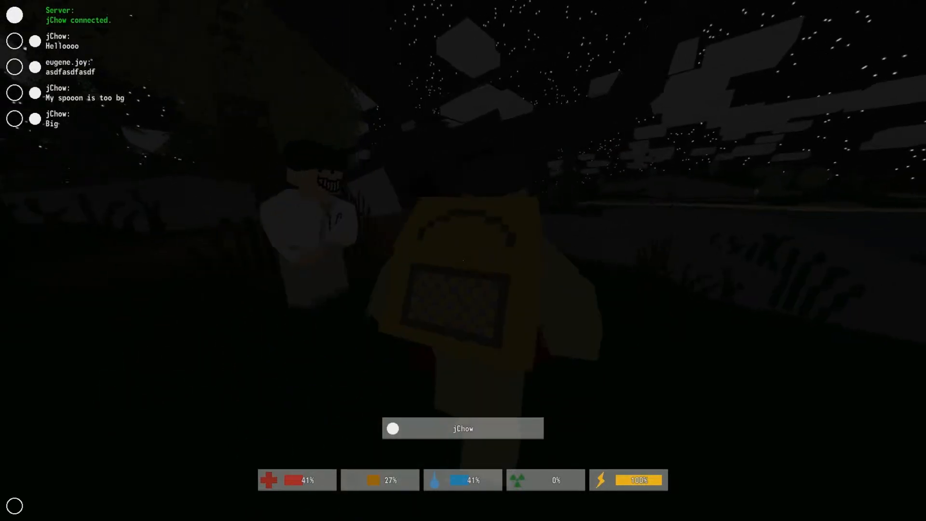
pyautogui.press('i')
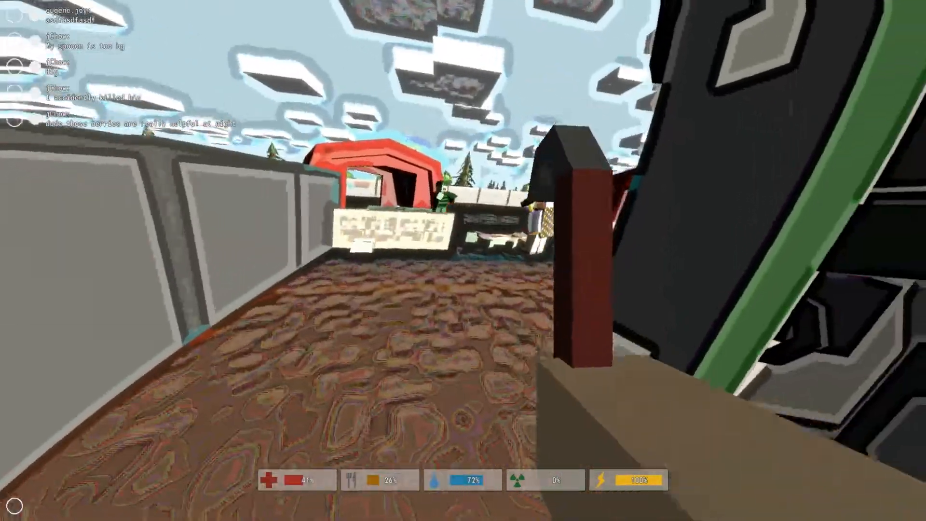
pyautogui.moveTo(464, 260)
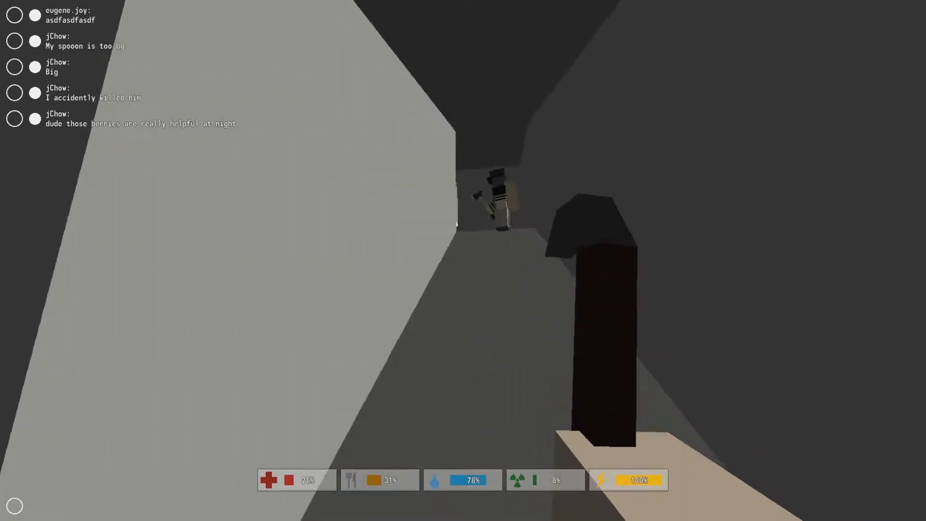
# - Open the 2.77 kg Napsack and view the Purification Tablets details
pyautogui.press('i')
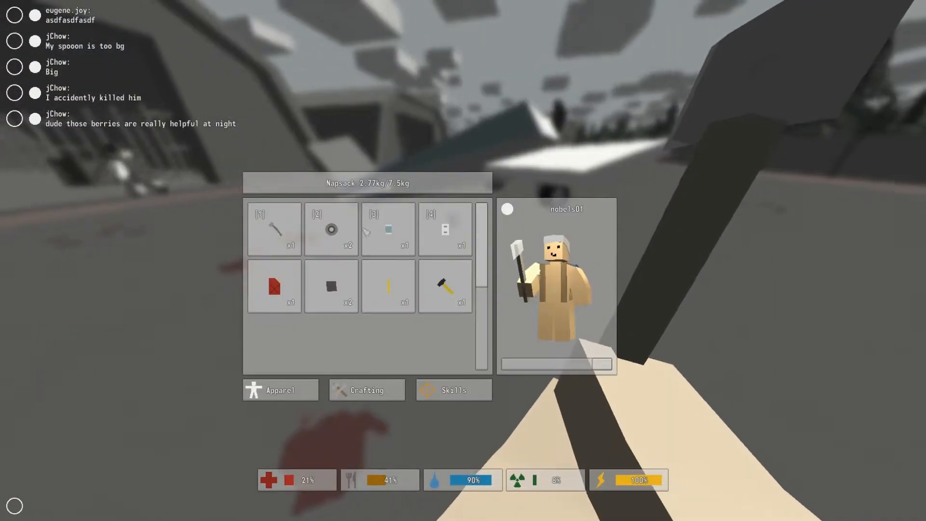
pyautogui.click(388, 229)
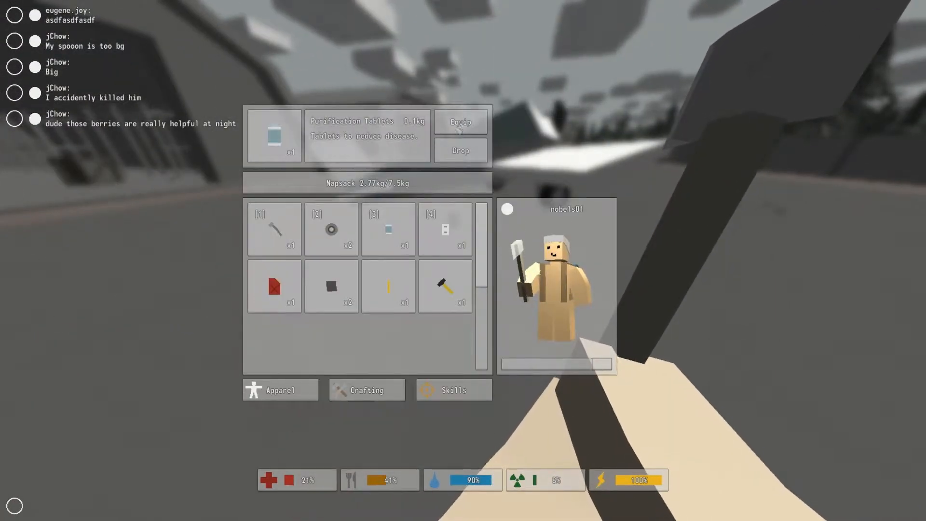